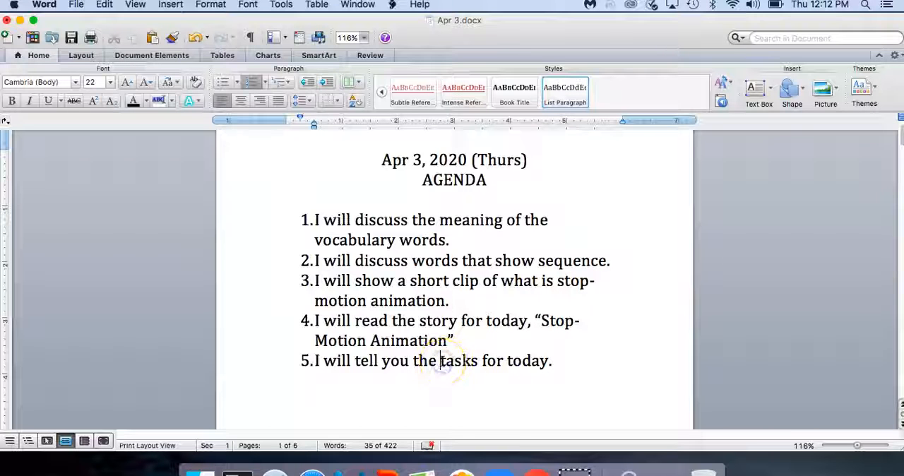
- Insert 'two ' before 'tasks' in agenda item 5 and scroll to the Vocabulary Words page
text(two t)
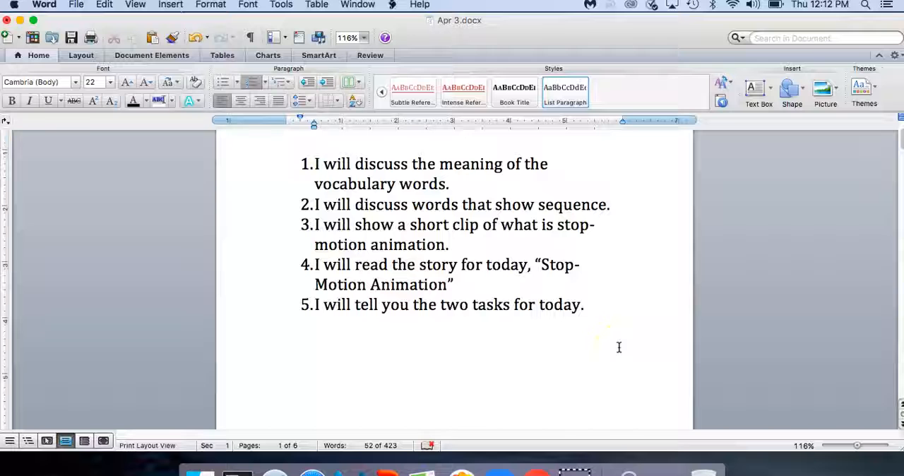
scroll(down, 3)
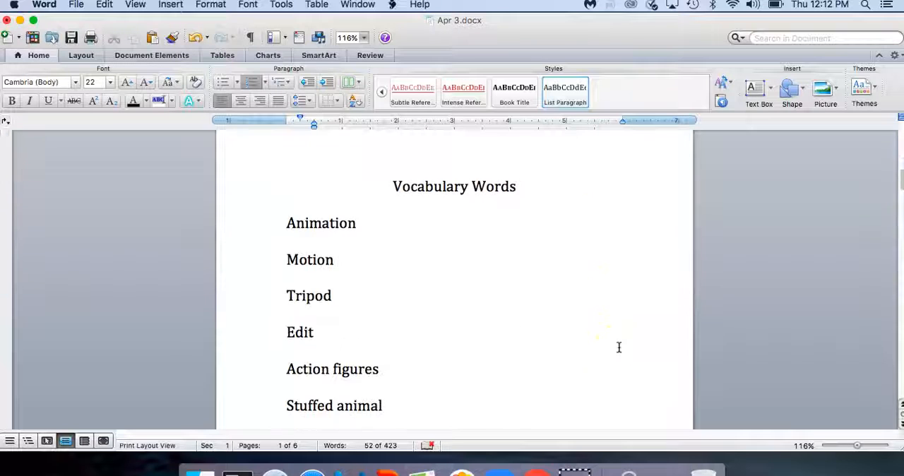
scroll(down, 3)
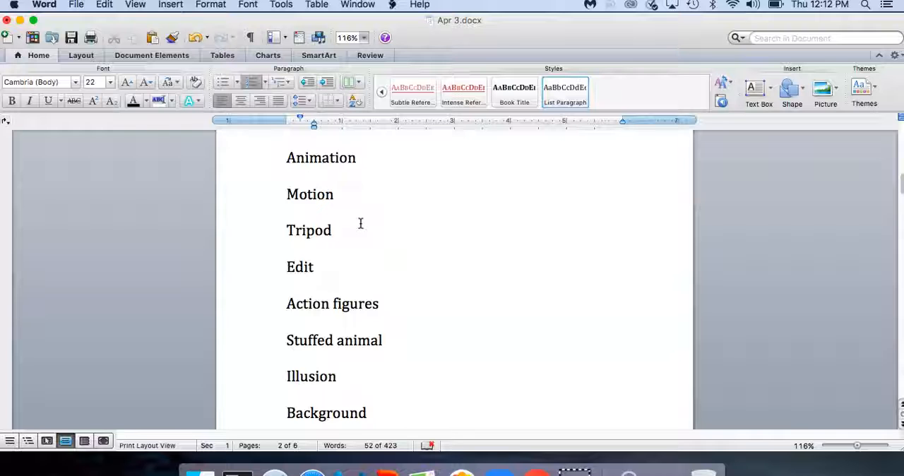
scroll(down, 3)
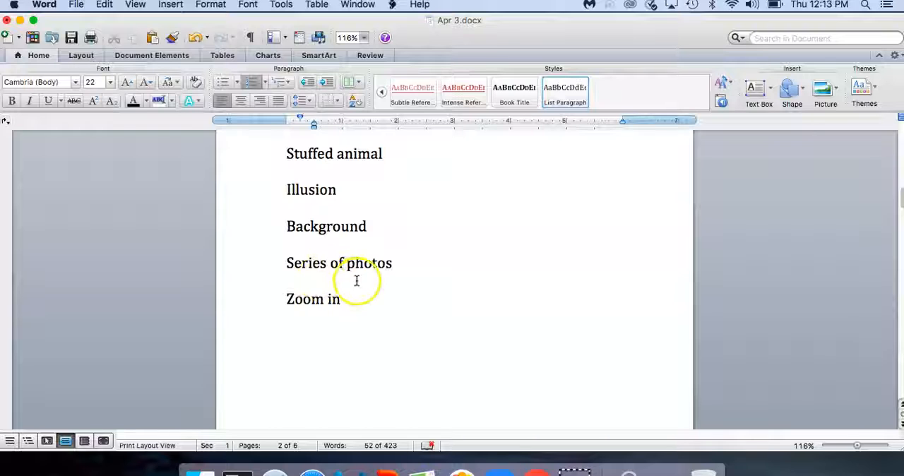
mouse_move(308, 282)
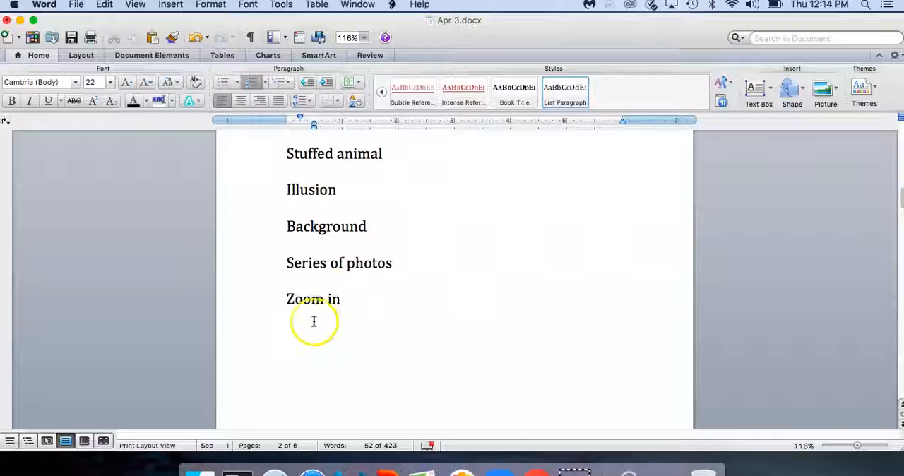
mouse_move(342, 322)
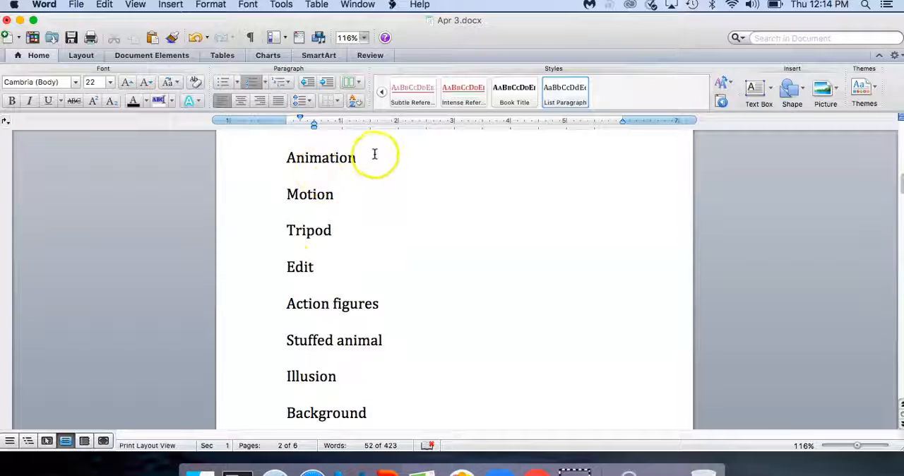
- Add '- movement or the object or person moves' right after the word Motion
double_click(321, 159)
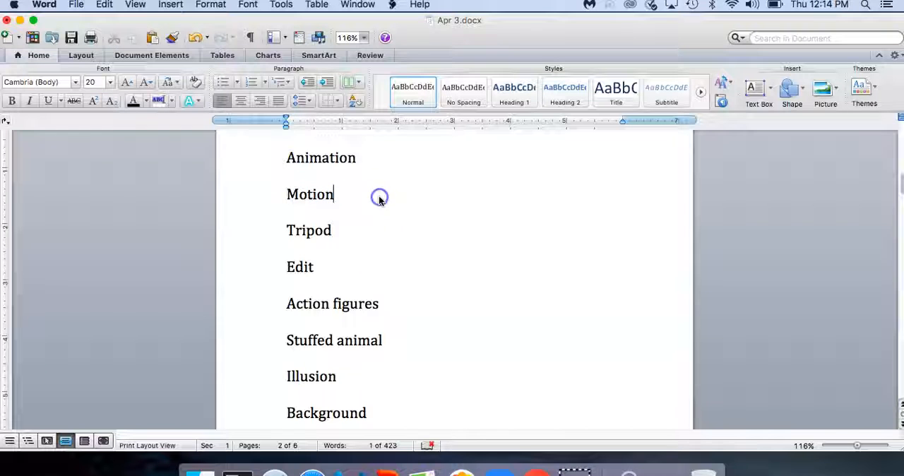
text(- movement or the o)
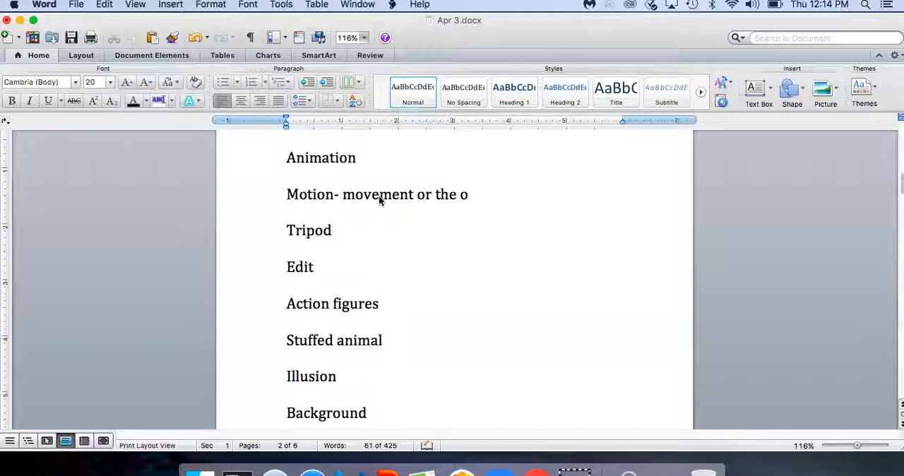
text(bject or person moves)
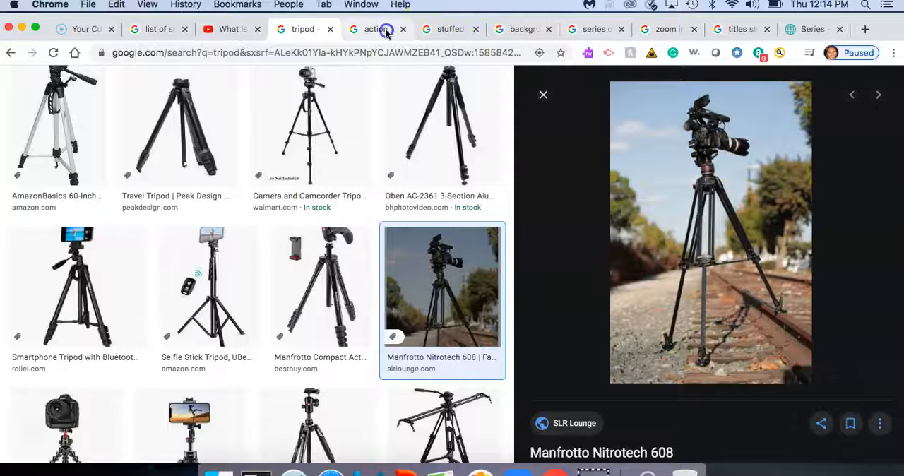
- View the action figure, stuffed animal and movie background image results, then return to the Word document
click(374, 28)
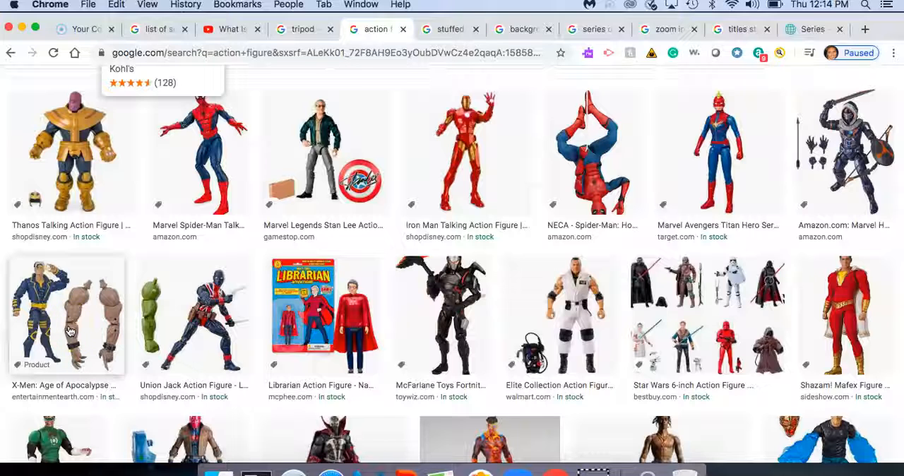
mouse_move(186, 207)
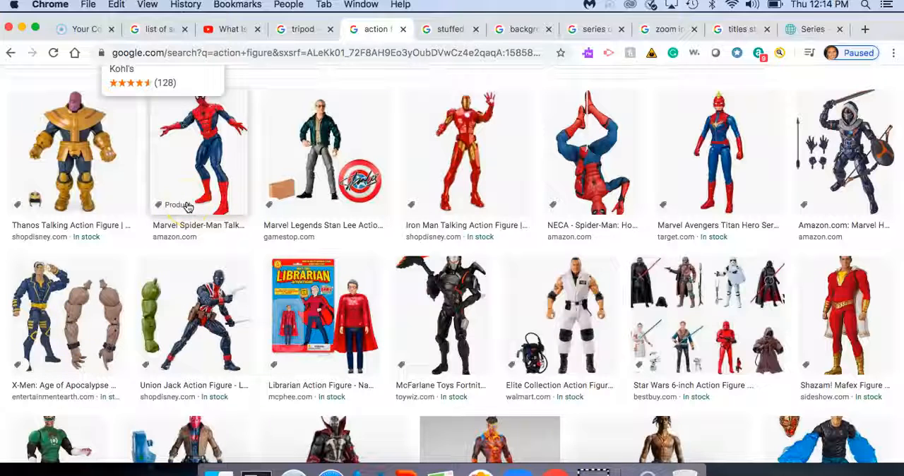
click(449, 28)
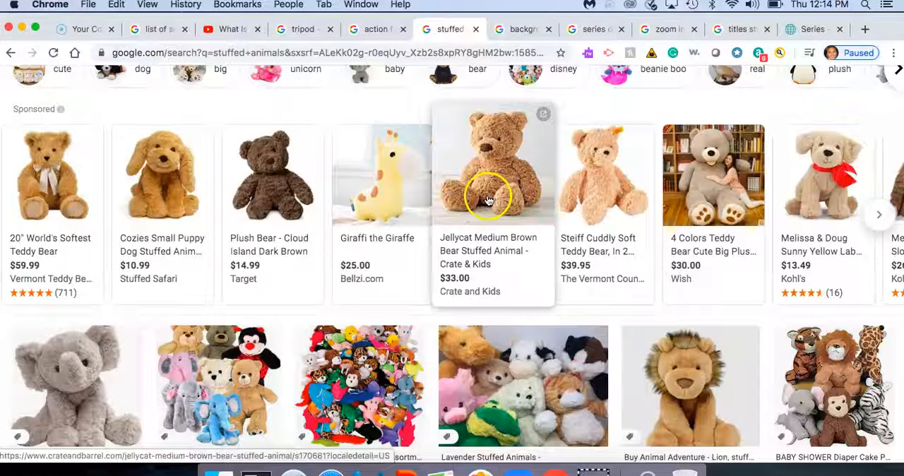
scroll(down, 3)
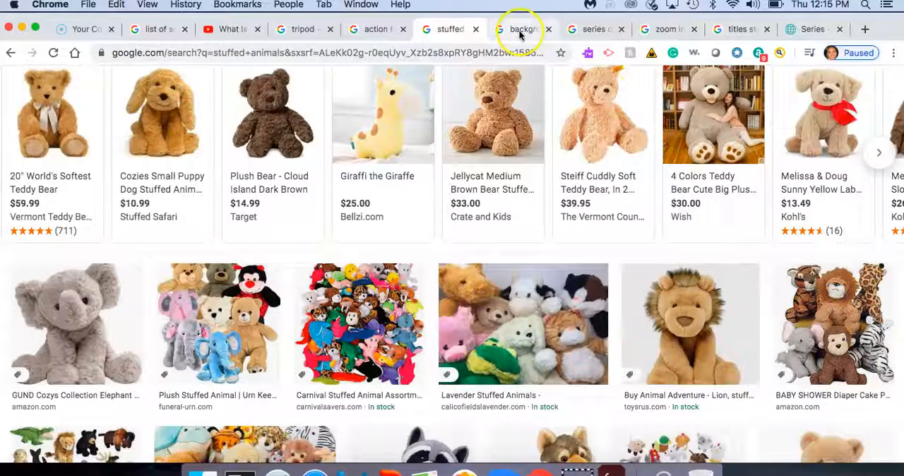
click(521, 29)
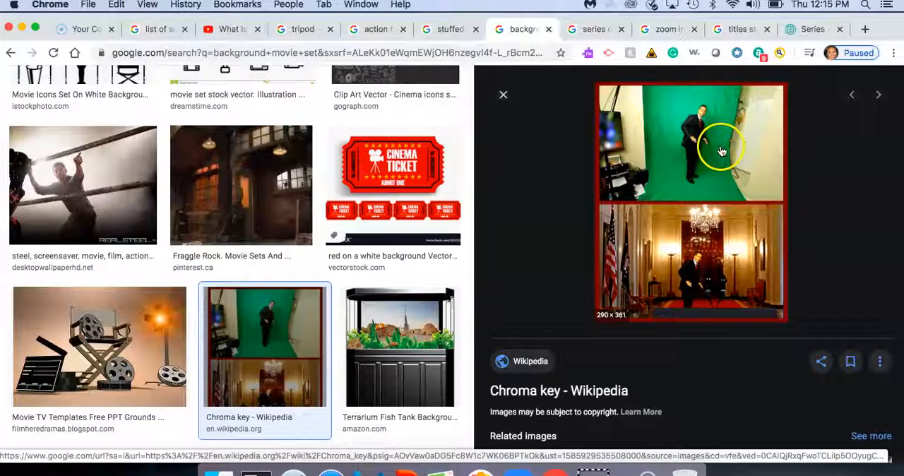
mouse_move(673, 229)
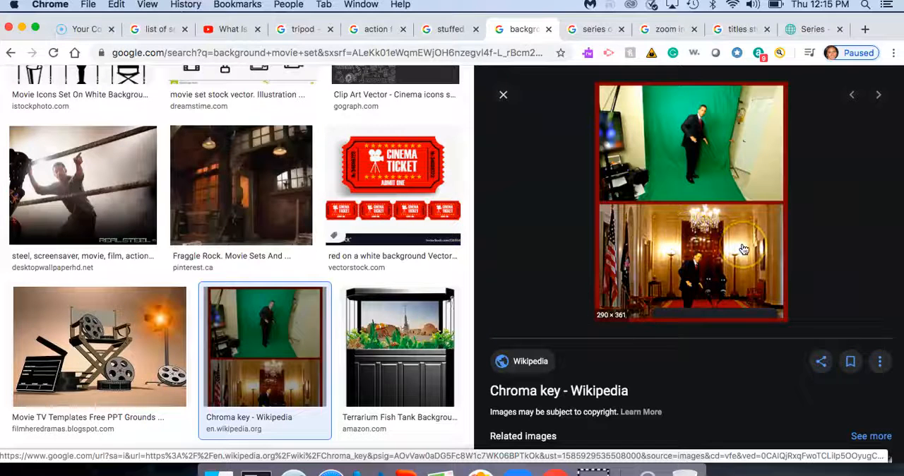
mouse_move(743, 244)
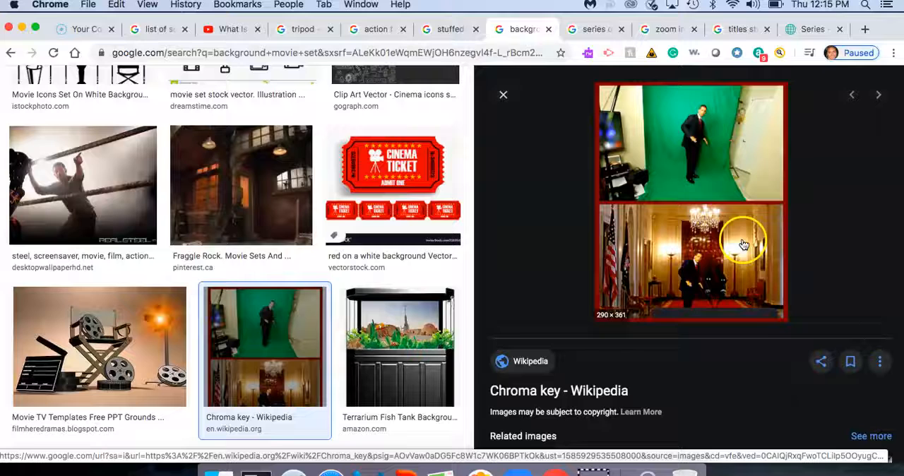
mouse_move(670, 274)
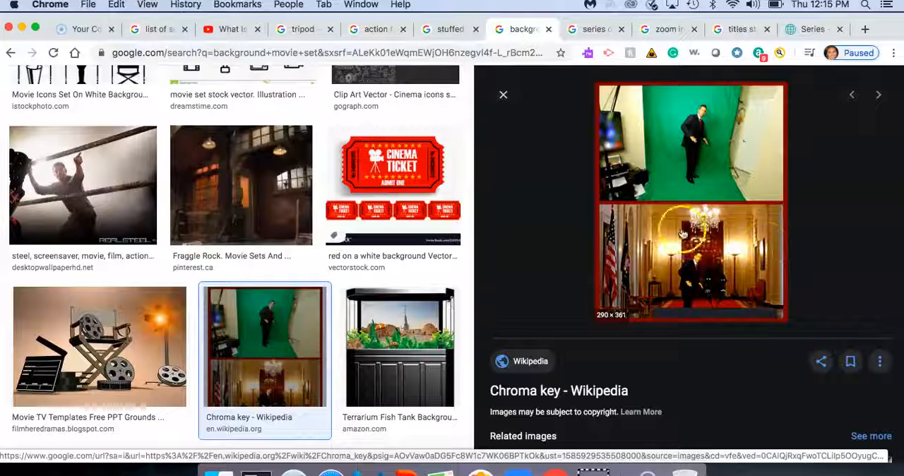
mouse_move(770, 248)
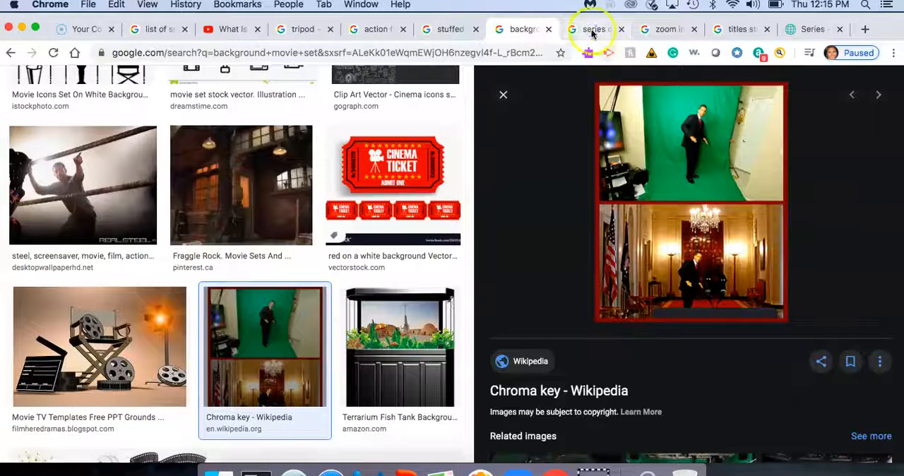
click(593, 28)
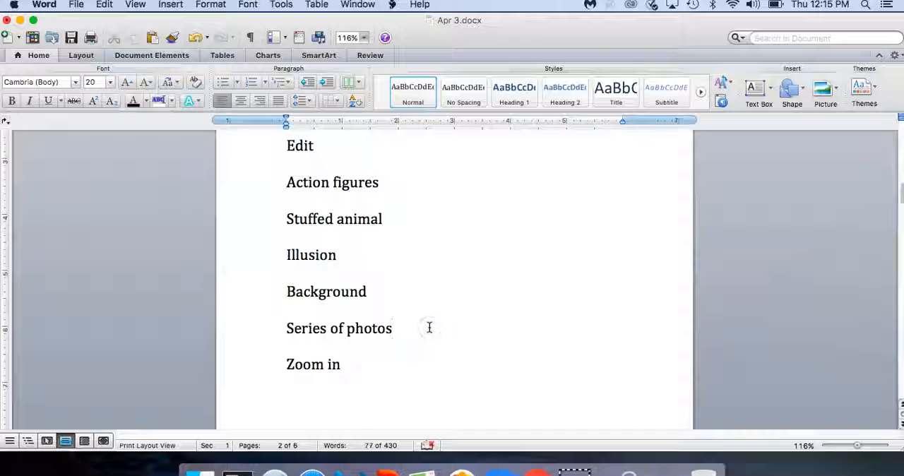
- Define Series of photos as '- things or events (or photos) that happen one after the other', then return to Chrome
text(- things or events ()
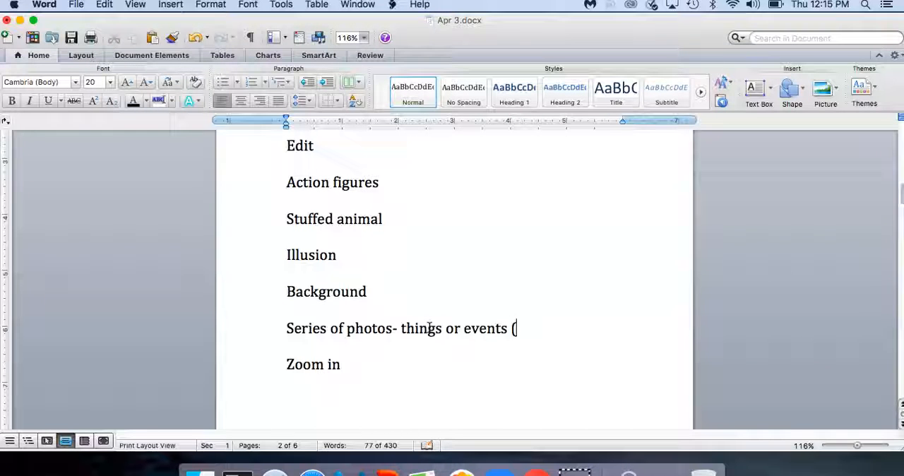
text(or photos)
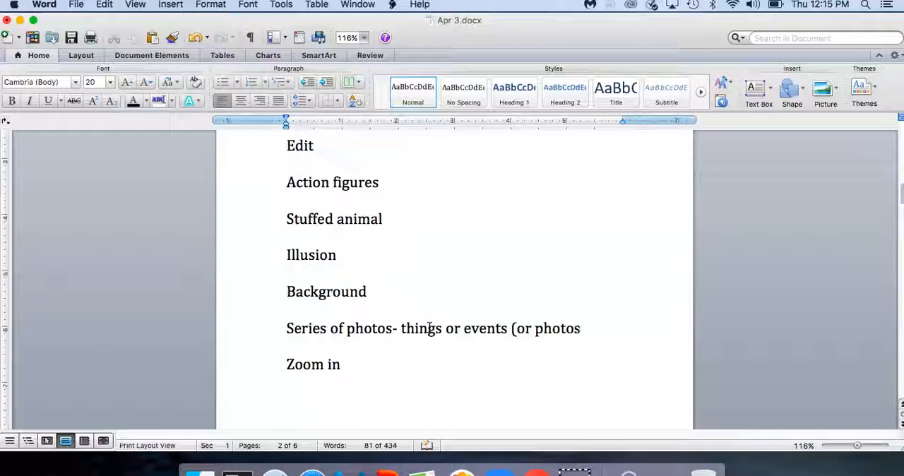
text(that happen one after the other)
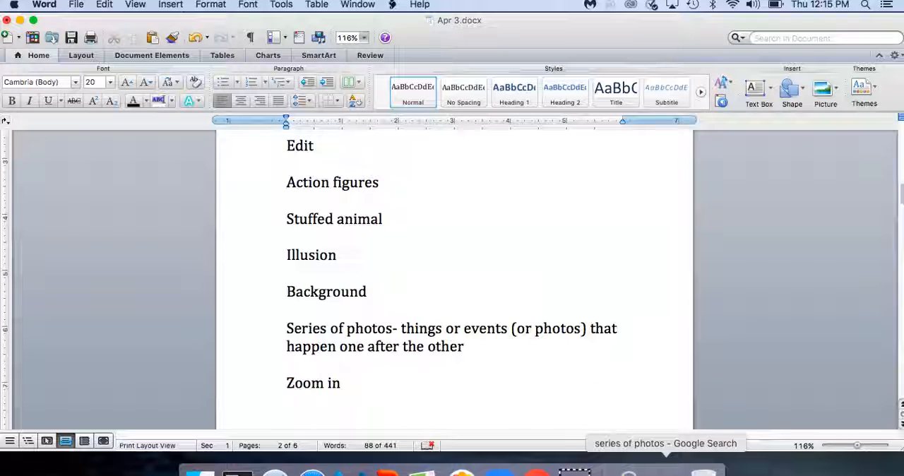
click(467, 346)
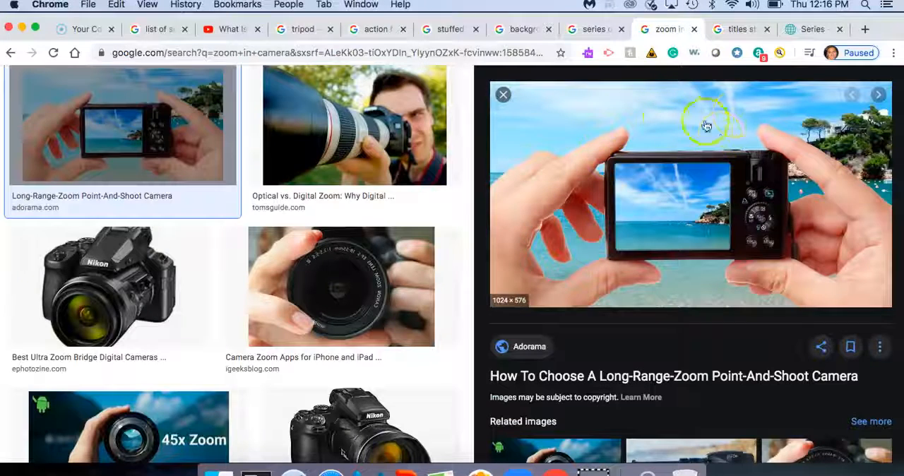
mouse_move(699, 228)
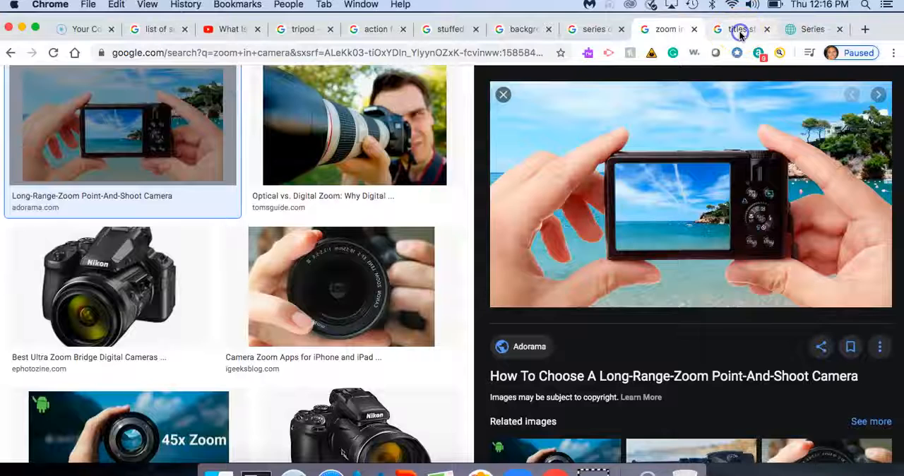
- Show the 'zoom in' image results with the point-and-shoot camera example
click(734, 29)
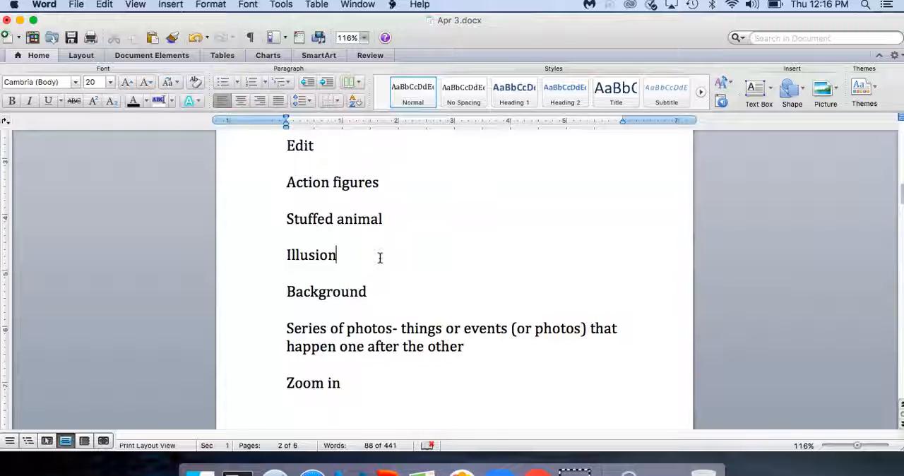
- Define Illusion as '- something that is false or not real but seems to be true or real', then place the cursor after Edit
text(- something that is false or not real but seems to be true or real)
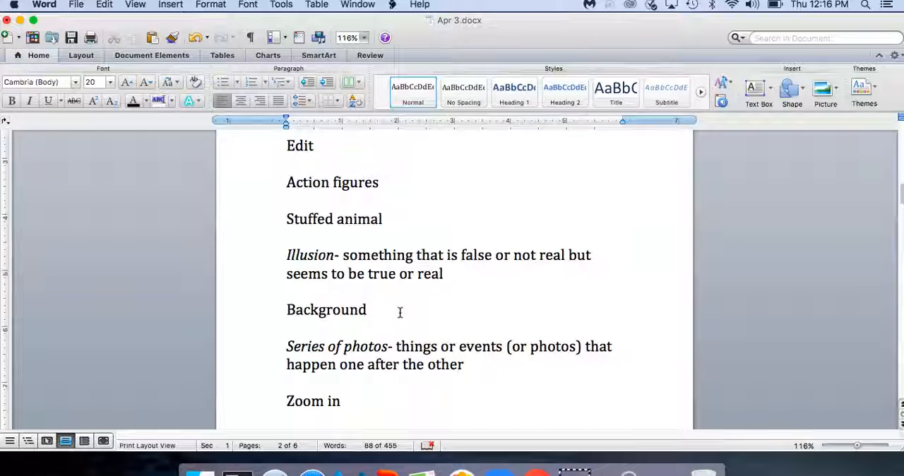
click(370, 309)
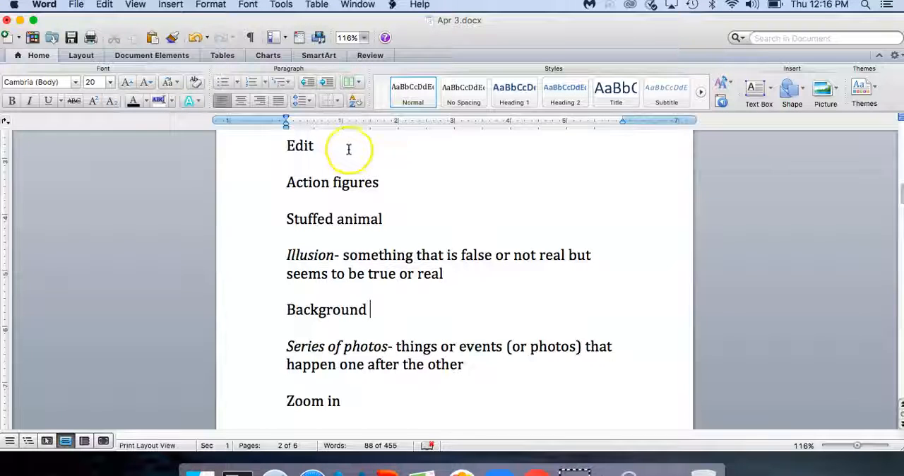
- Define Edit as '- change, move or remove parts of a film, photo, recording, etc', fixing typos along the way
text(-)
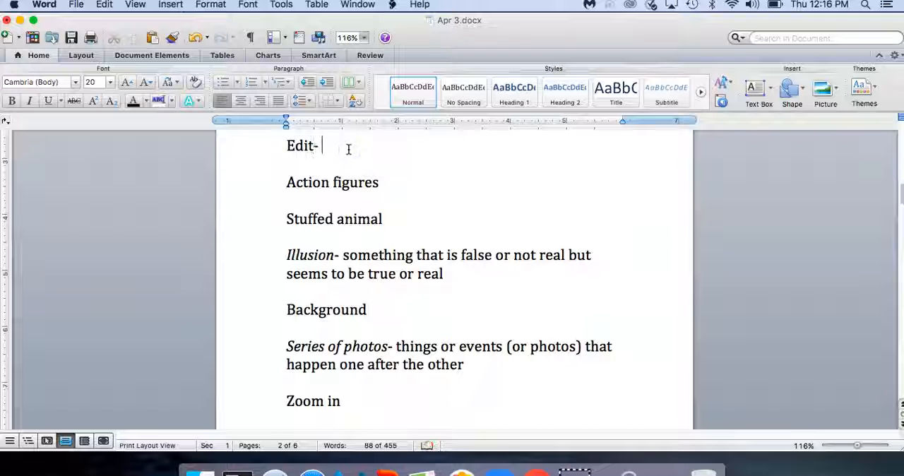
text(chan)
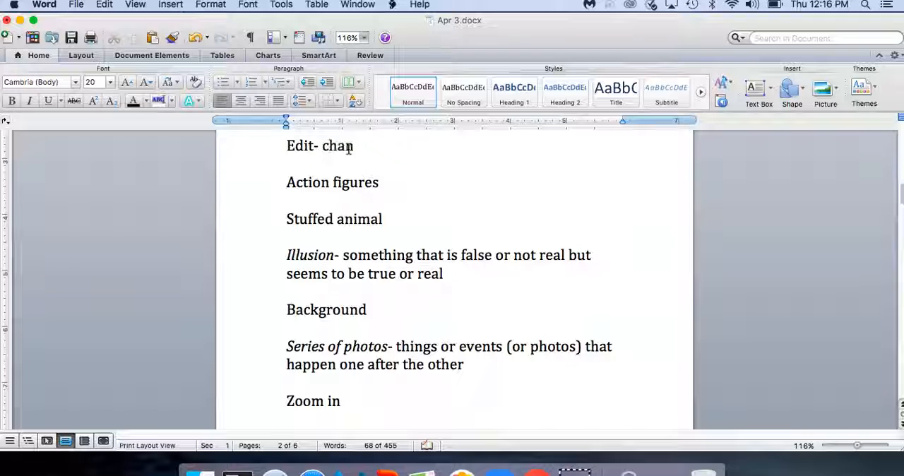
text(ge, move ore)
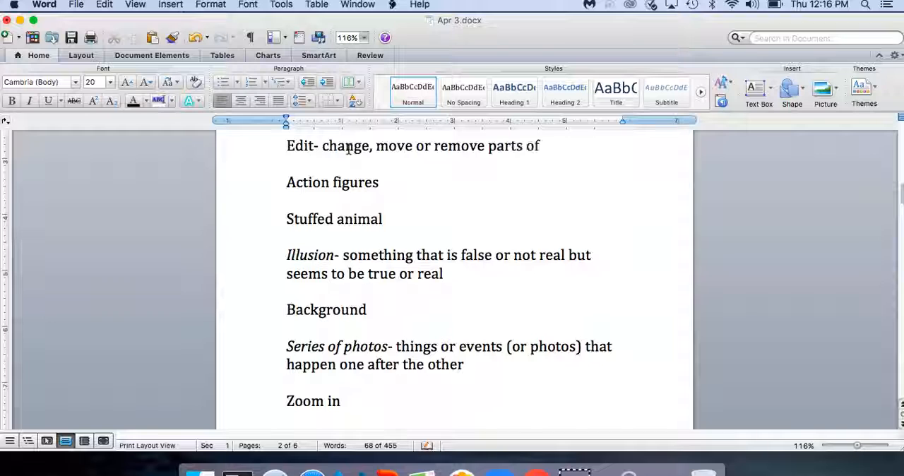
text(a fil, m)
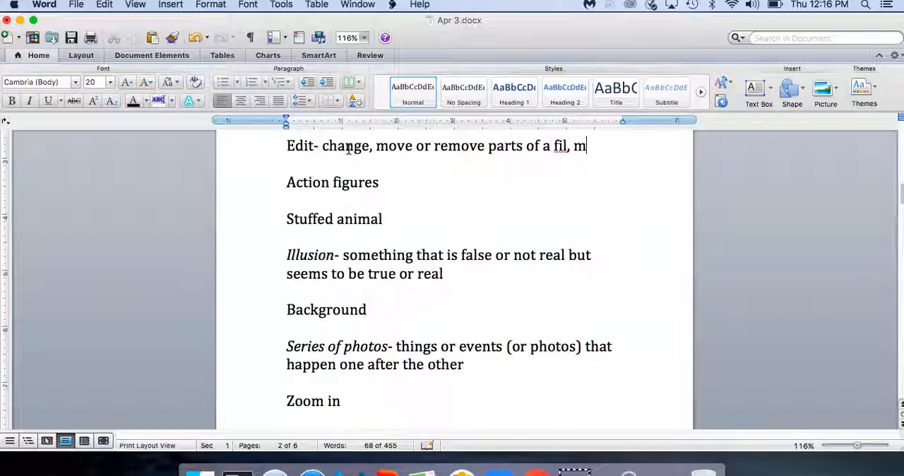
key(Backspace)
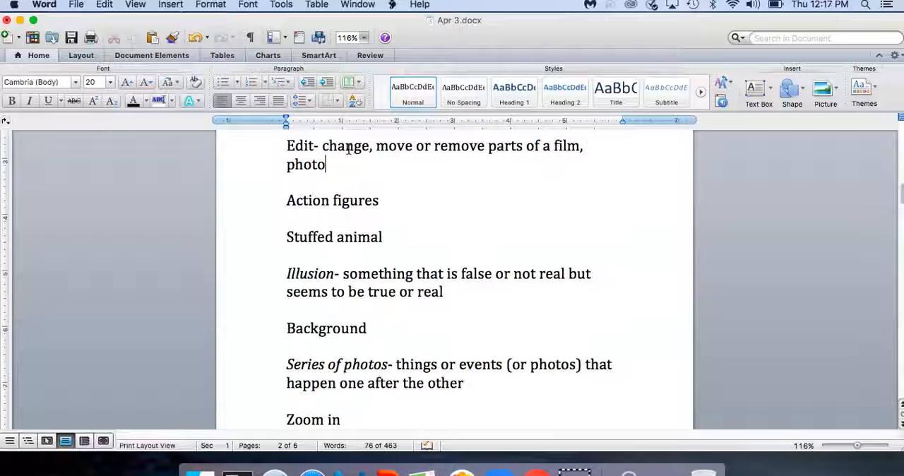
text(, recording, e)
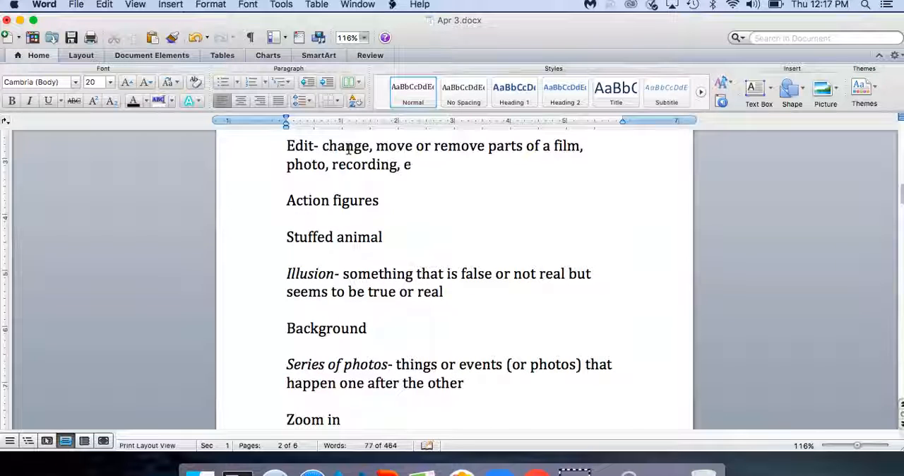
text(tc)
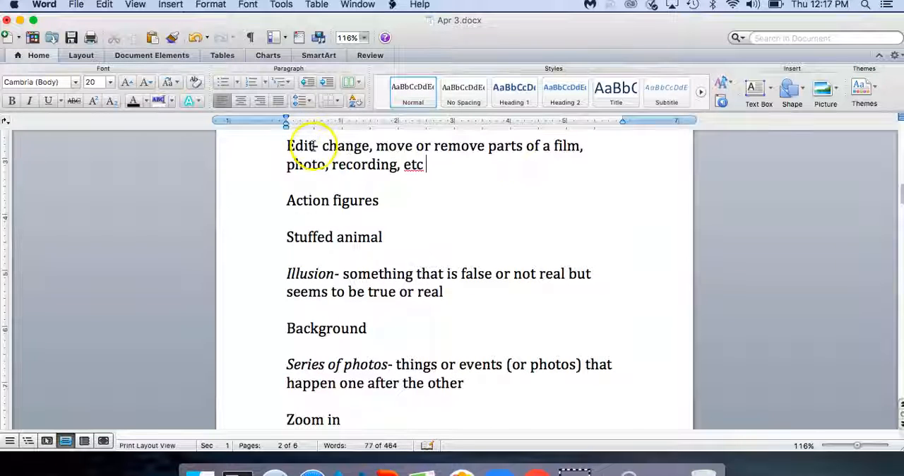
- Select the word Edit and its definition text, then deselect
double_click(299, 145)
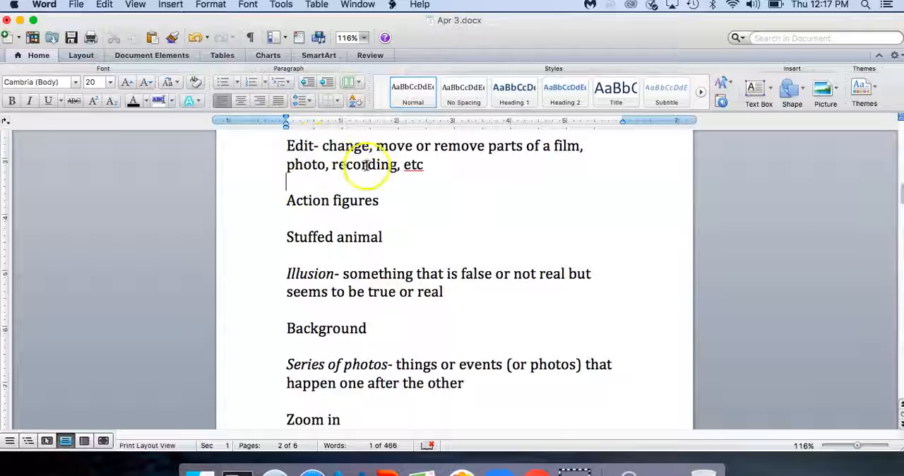
double_click(345, 146)
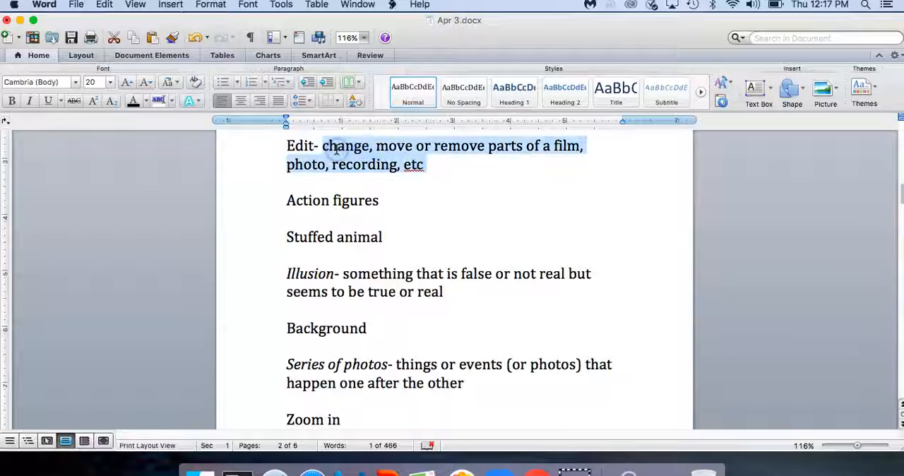
click(424, 164)
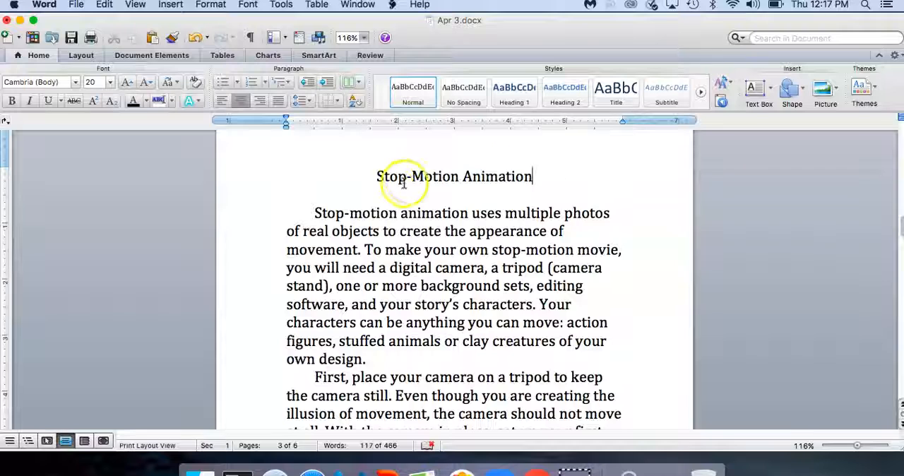
mouse_move(34, 37)
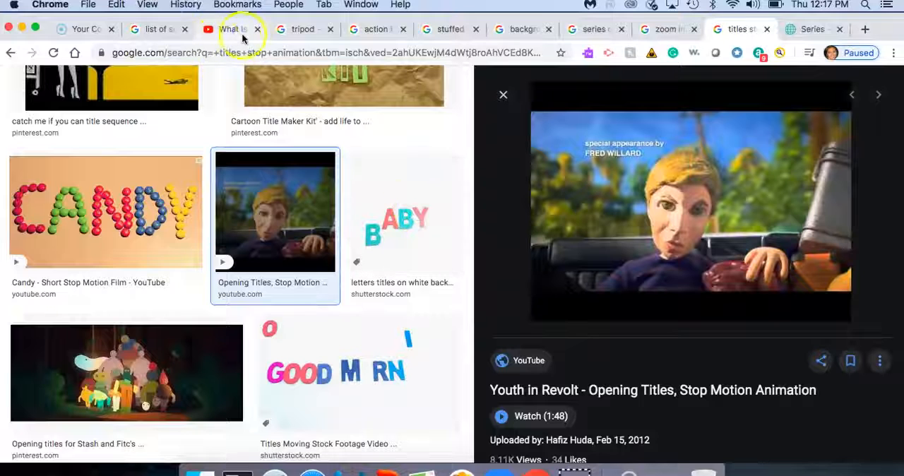
- Switch to the YouTube stop-motion explainer video and play it full screen
click(232, 29)
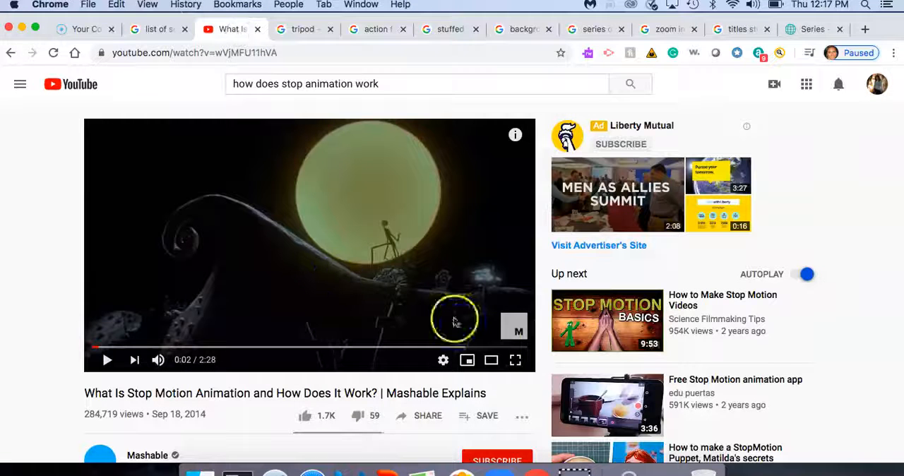
click(515, 359)
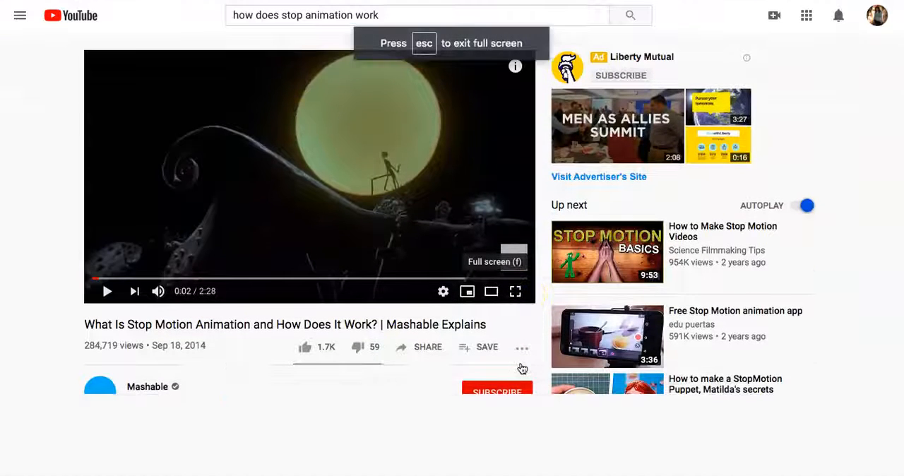
click(514, 291)
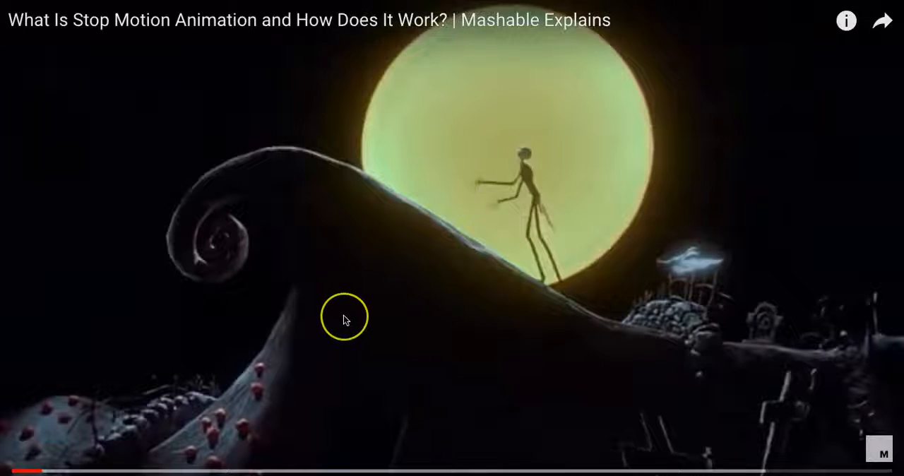
mouse_move(90, 340)
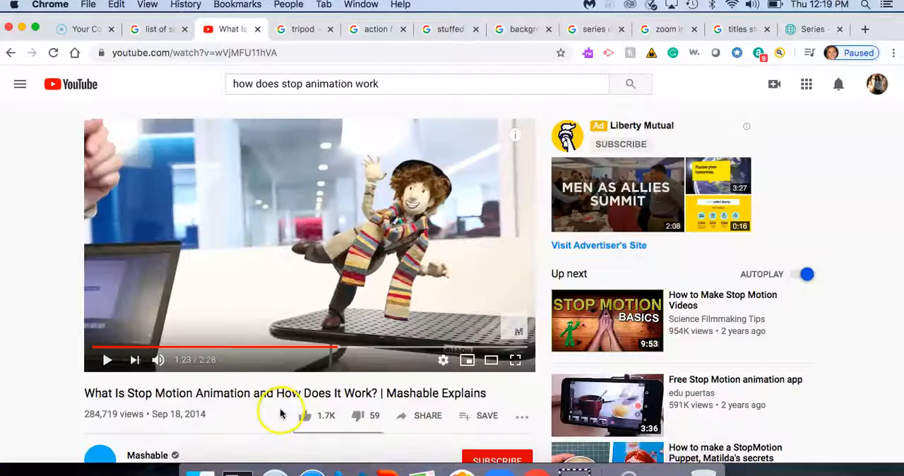
mouse_move(252, 423)
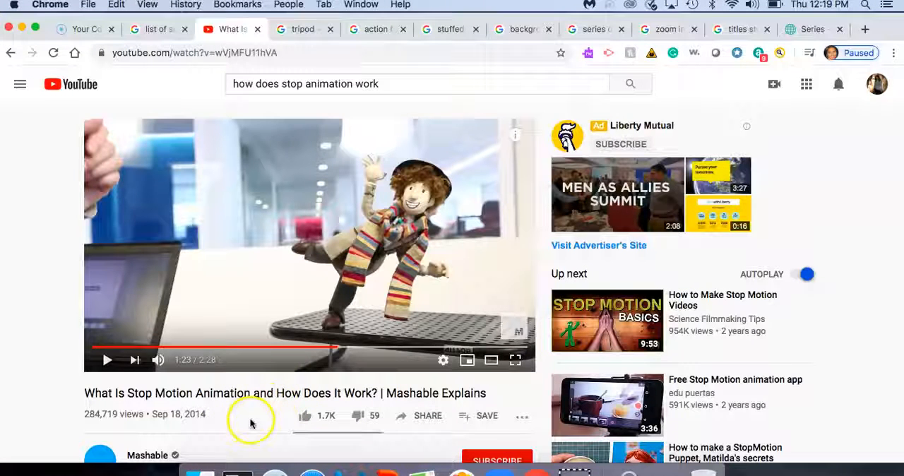
mouse_move(106, 407)
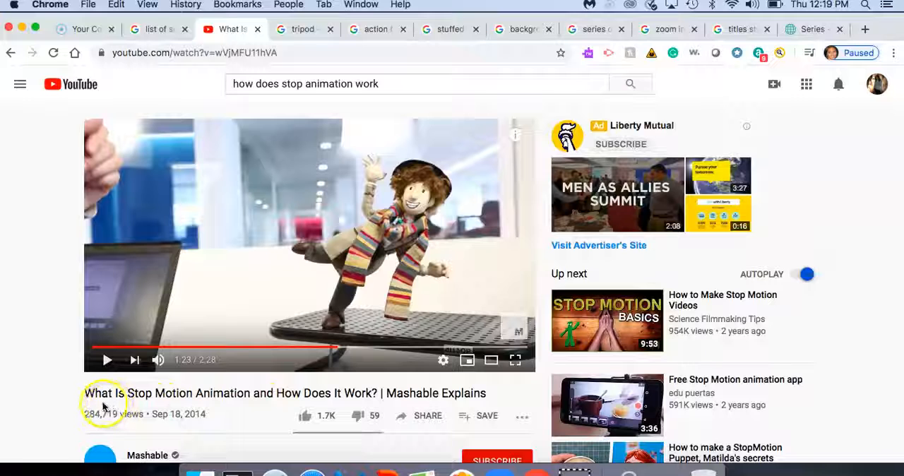
mouse_move(251, 407)
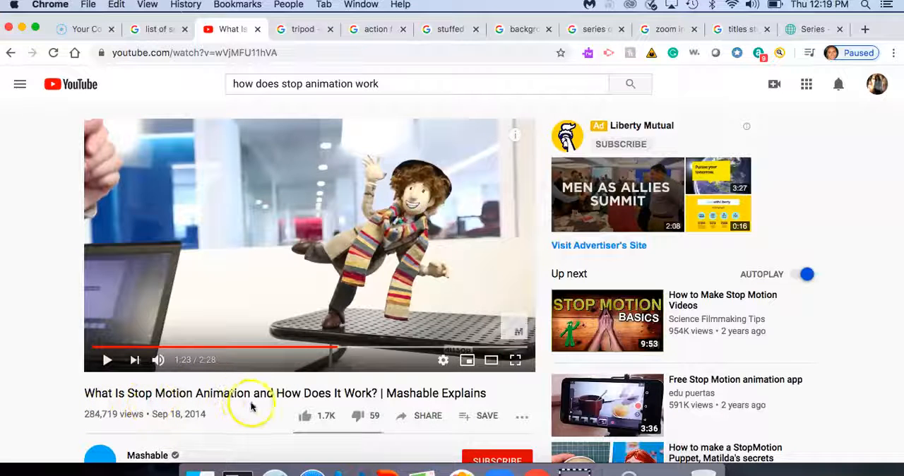
scroll(down, 3)
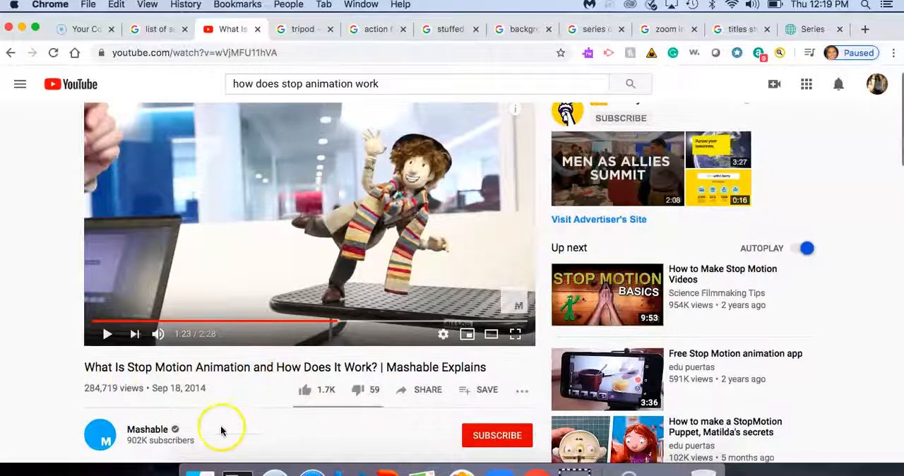
mouse_move(242, 440)
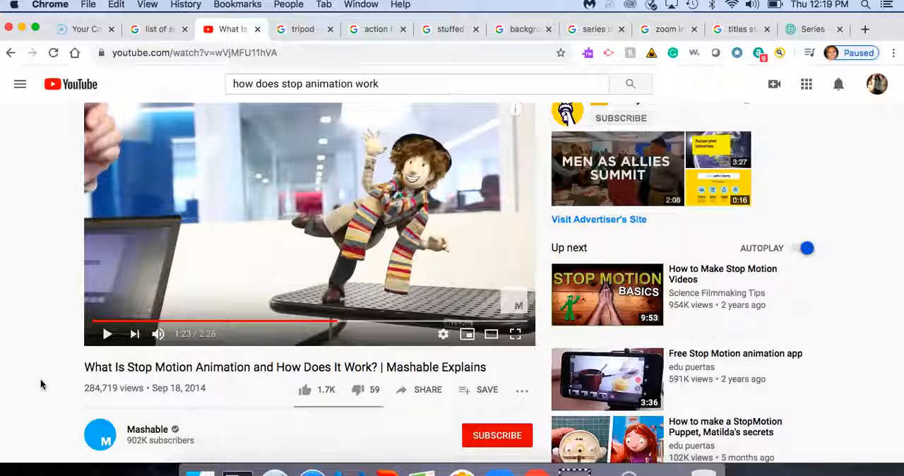
mouse_move(39, 395)
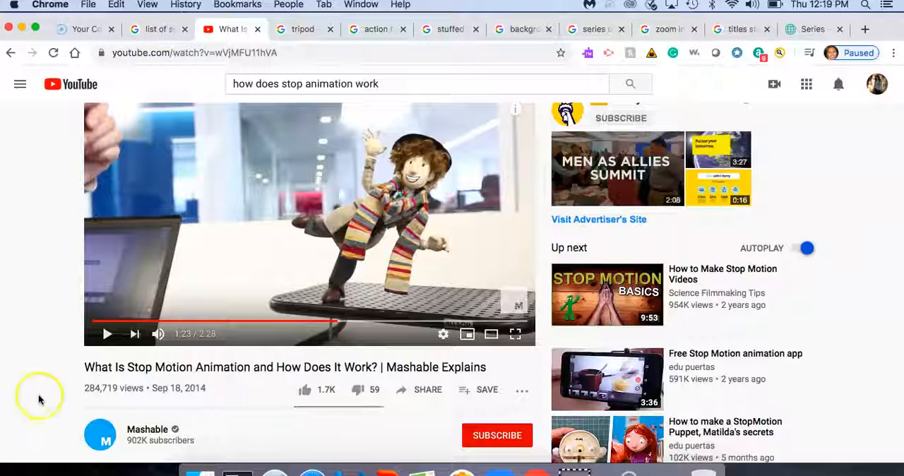